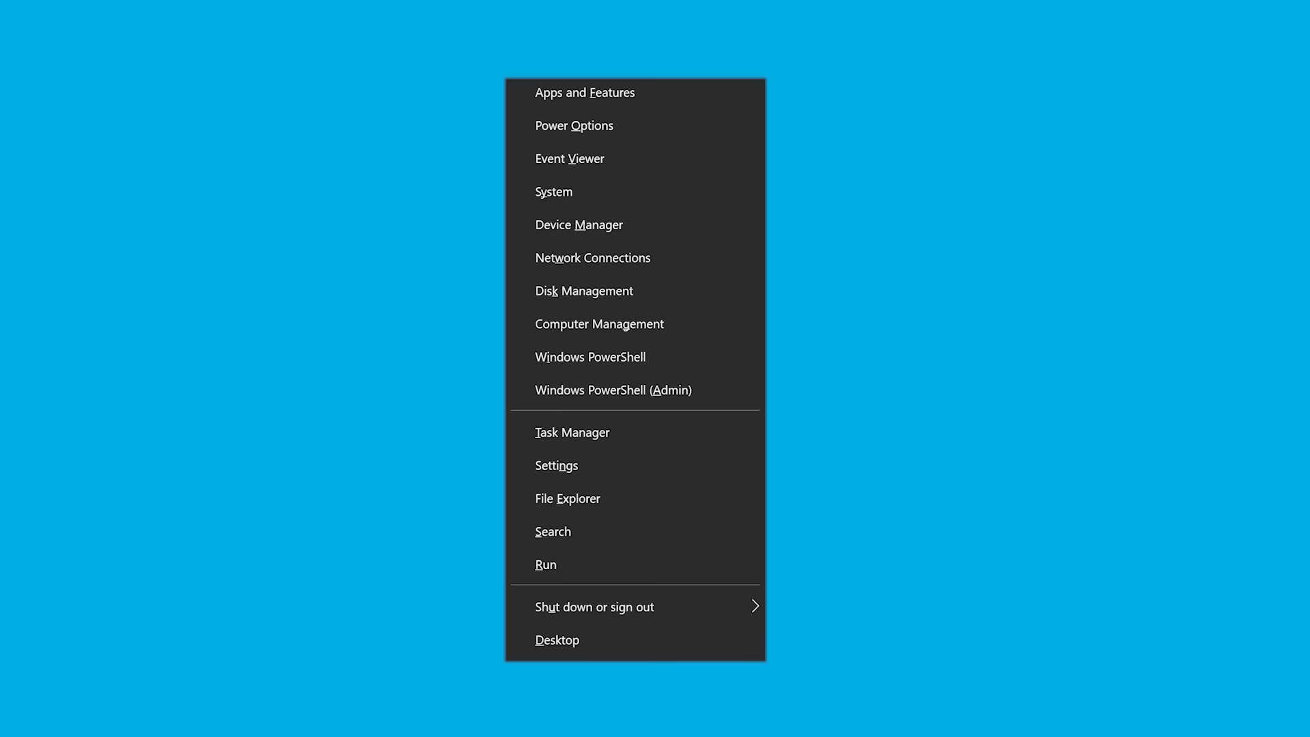
Step: Launch Disk Management from the Power User Menu
{"action": "left_click", "coordinate": [544, 563]}
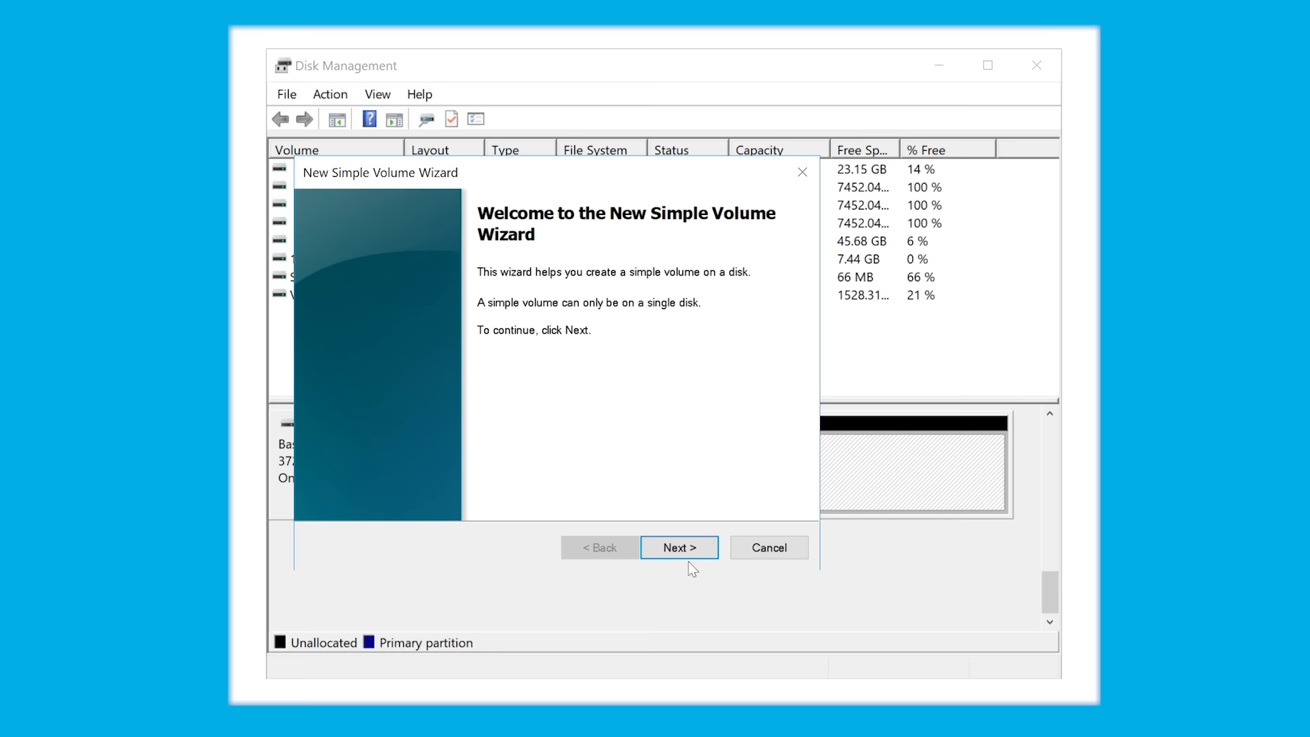
Step: Complete the New Simple Volume Wizard with NTFS quick format, creating Ext Drive (O:) on Disk 7
{"action": "left_click", "coordinate": [680, 547]}
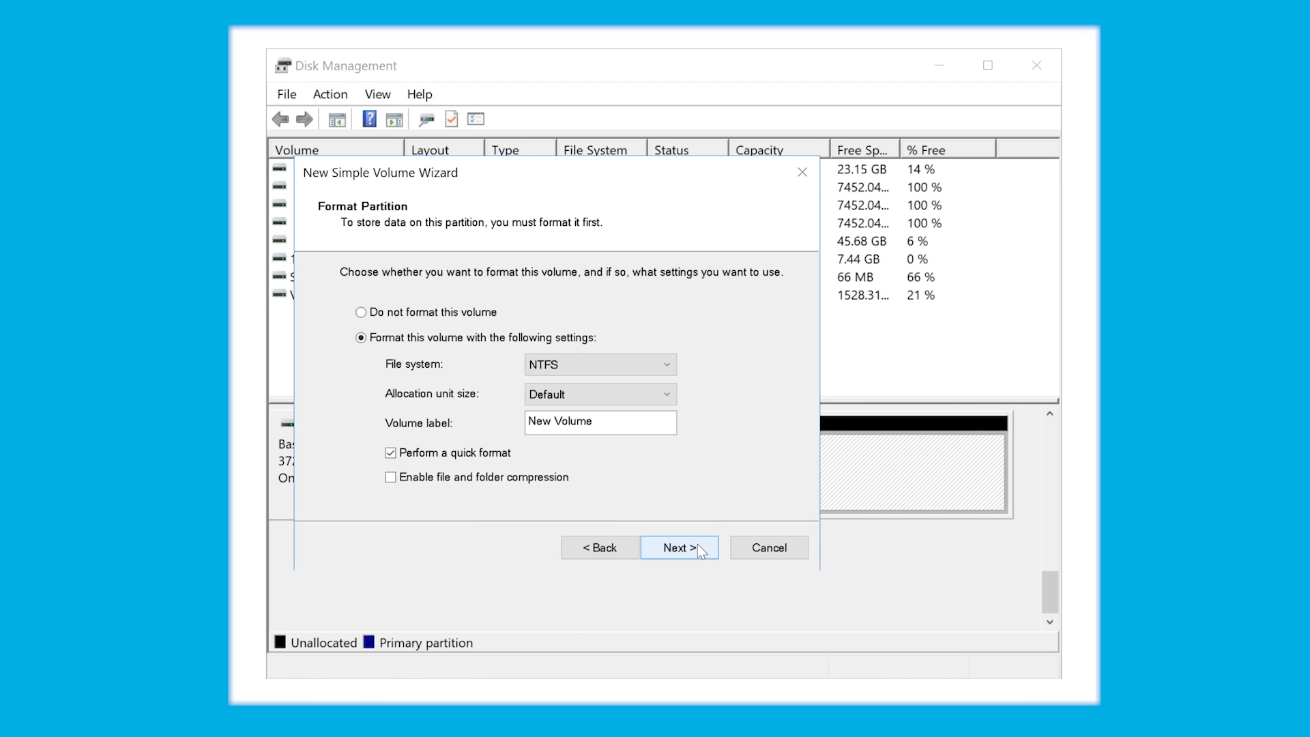
{"action": "left_click", "coordinate": [678, 547]}
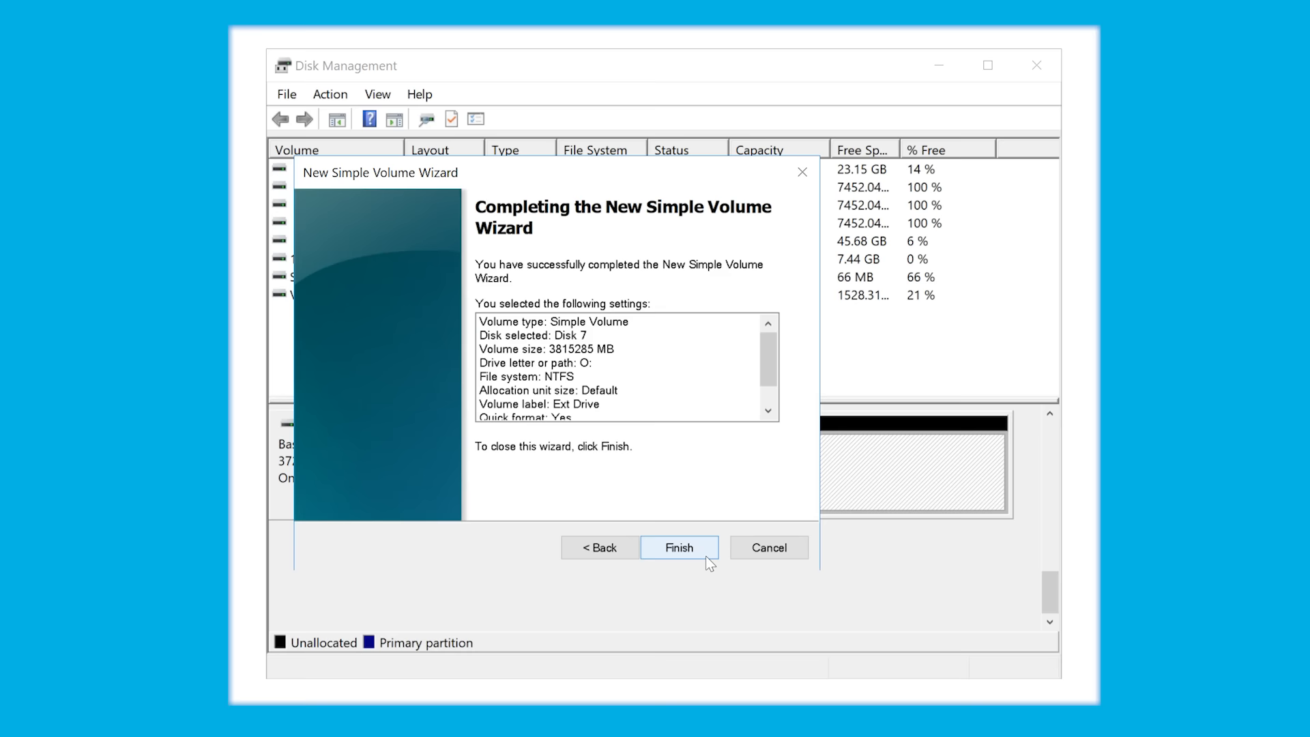
{"action": "left_click", "coordinate": [678, 547]}
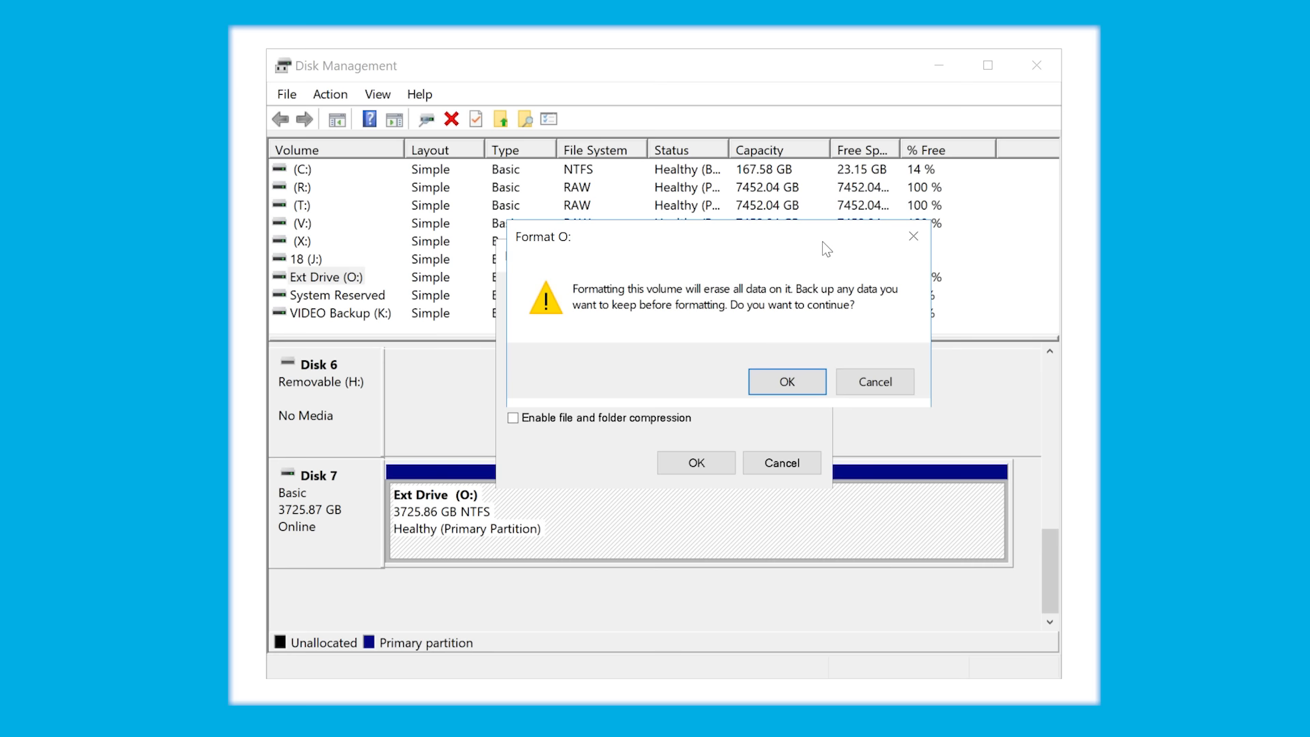
Step: Confirm erasing all data to reformat the Ext Drive (O:) volume
{"action": "left_click", "coordinate": [786, 381]}
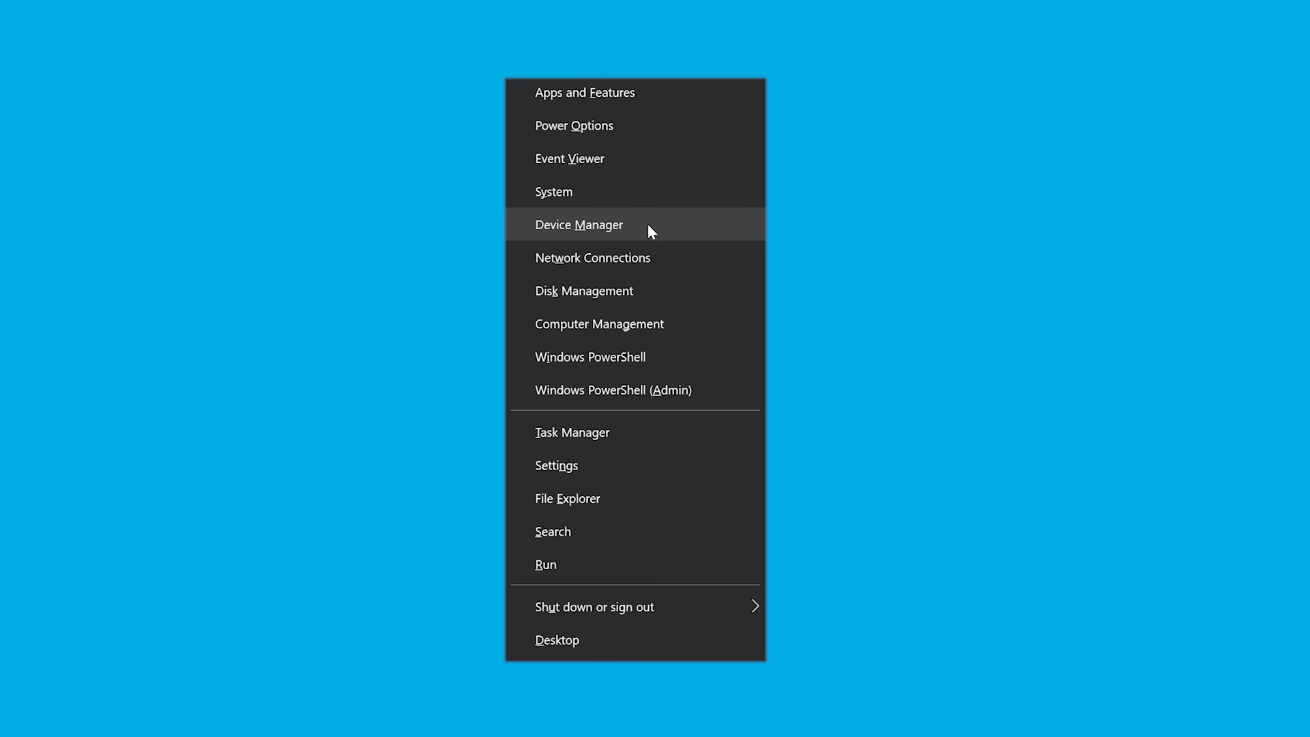
Step: Launch Device Manager from the Power User Menu
{"action": "left_click", "coordinate": [579, 224]}
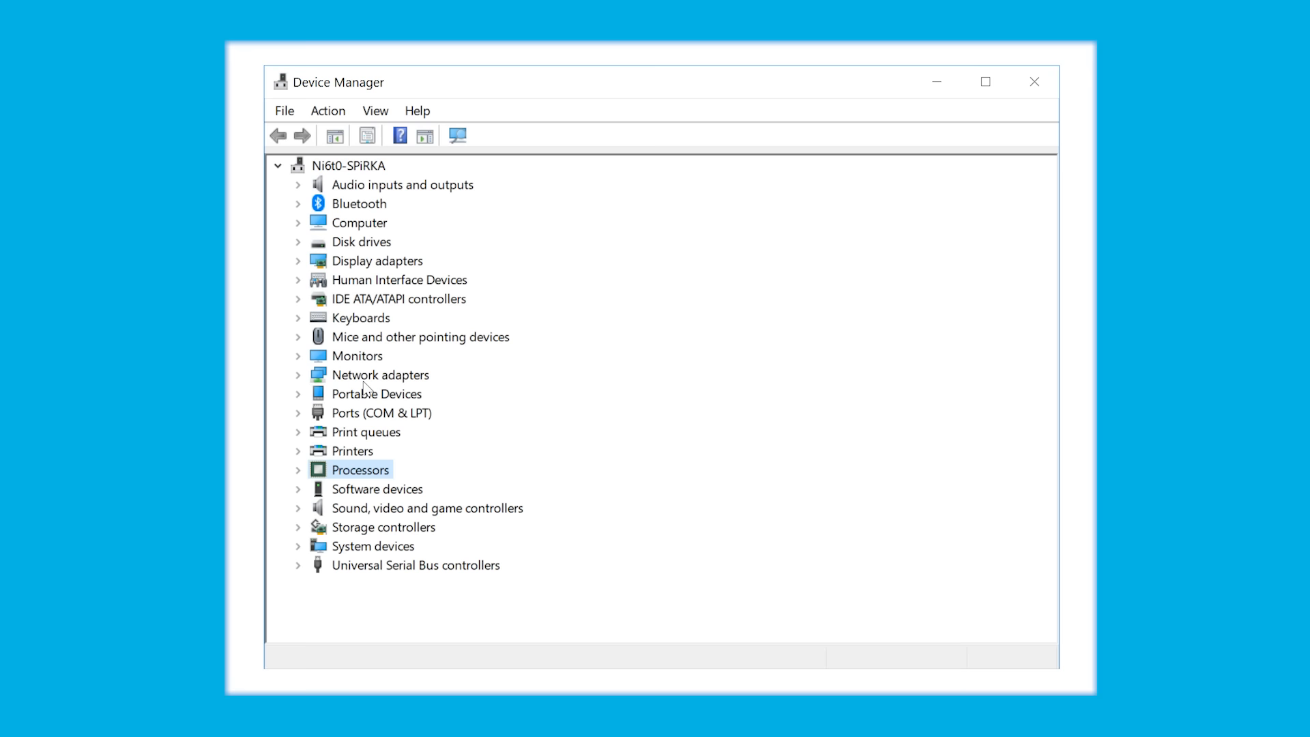
Step: Begin a driver update for the USB Mass Storage Device under USB controllers
{"action": "right_click", "coordinate": [417, 526]}
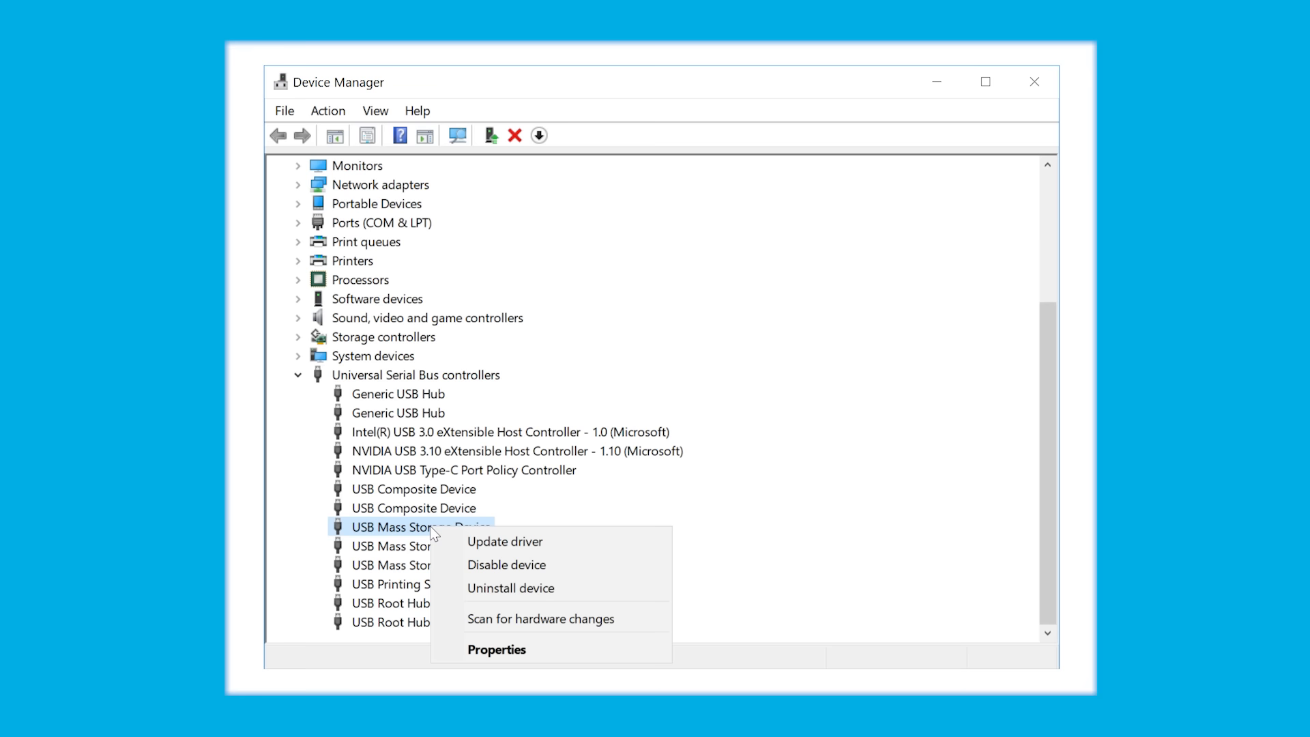
{"action": "left_click", "coordinate": [504, 542]}
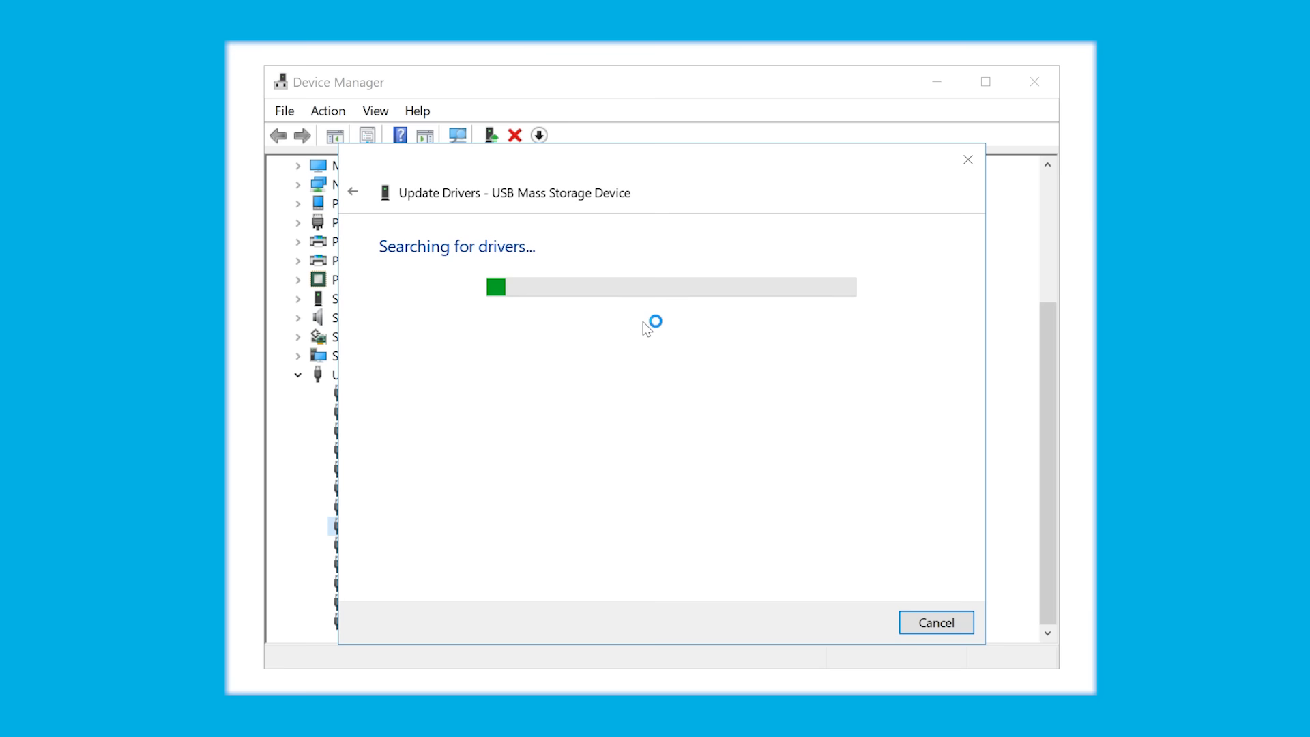